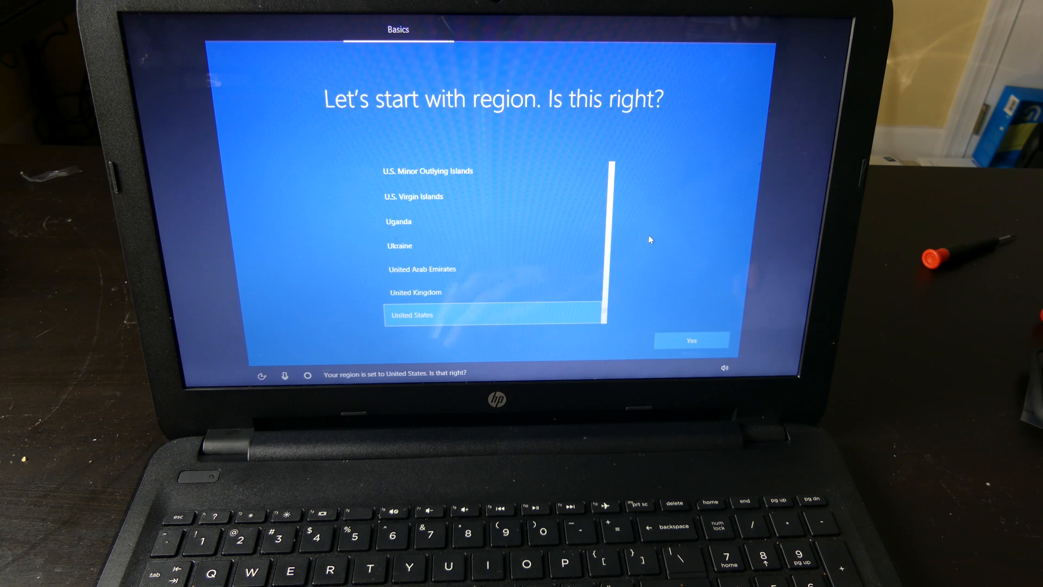
# Keep United States as the region and US keyboard layout, skipping a second layout.
pyautogui.click(690, 340)
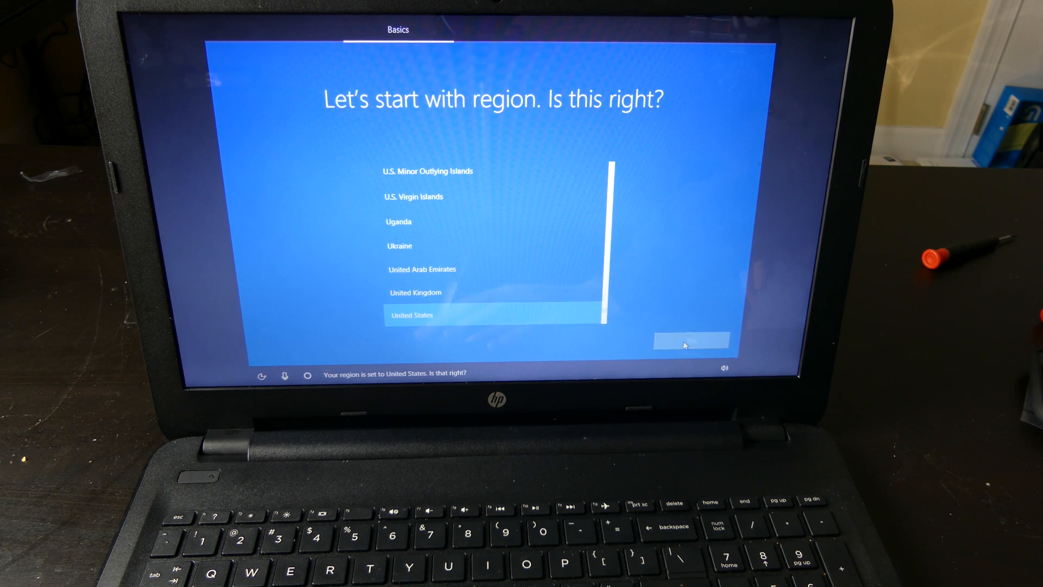
pyautogui.click(676, 340)
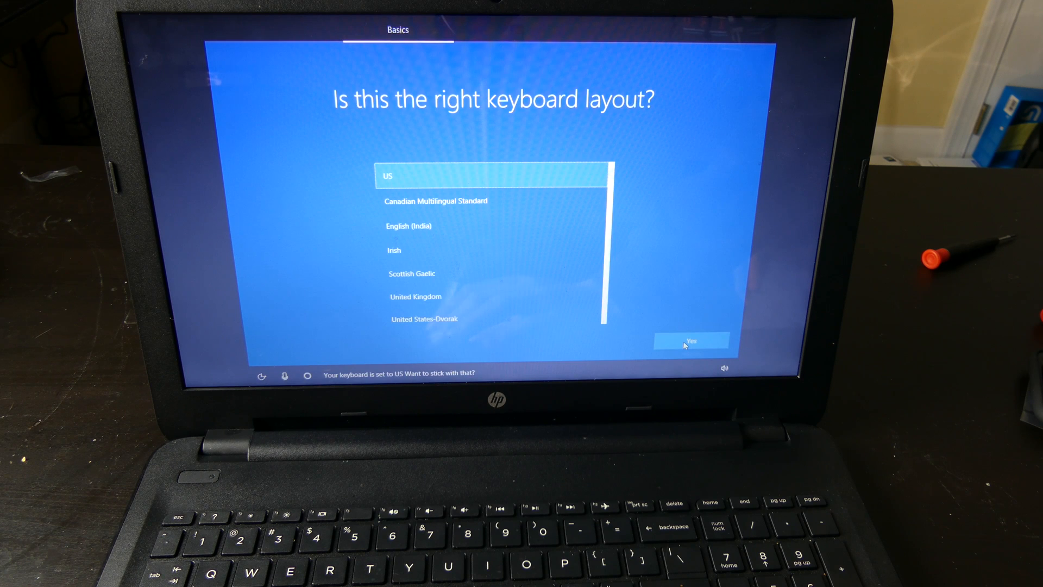
pyautogui.click(690, 341)
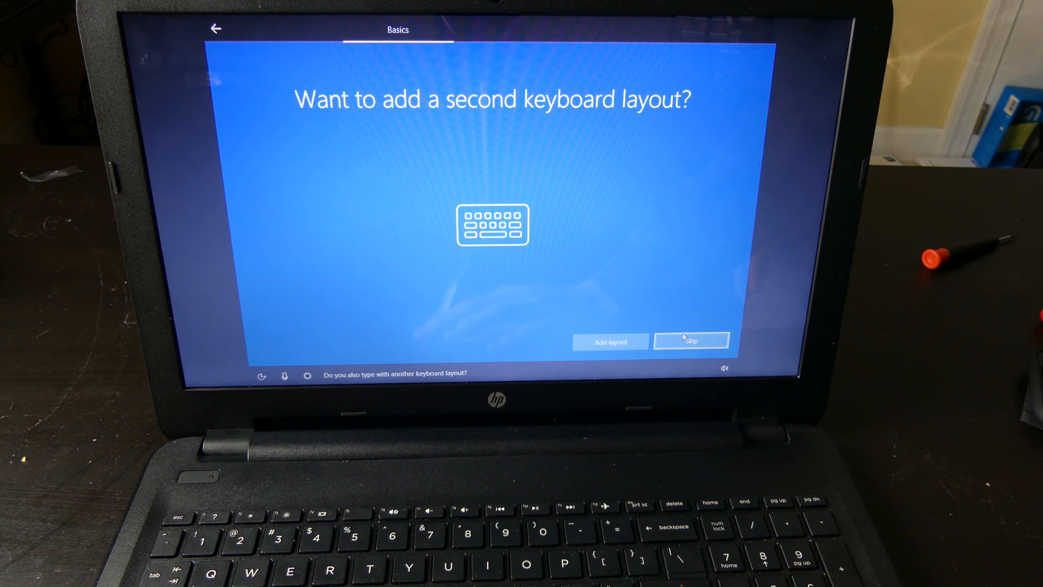
pyautogui.click(691, 341)
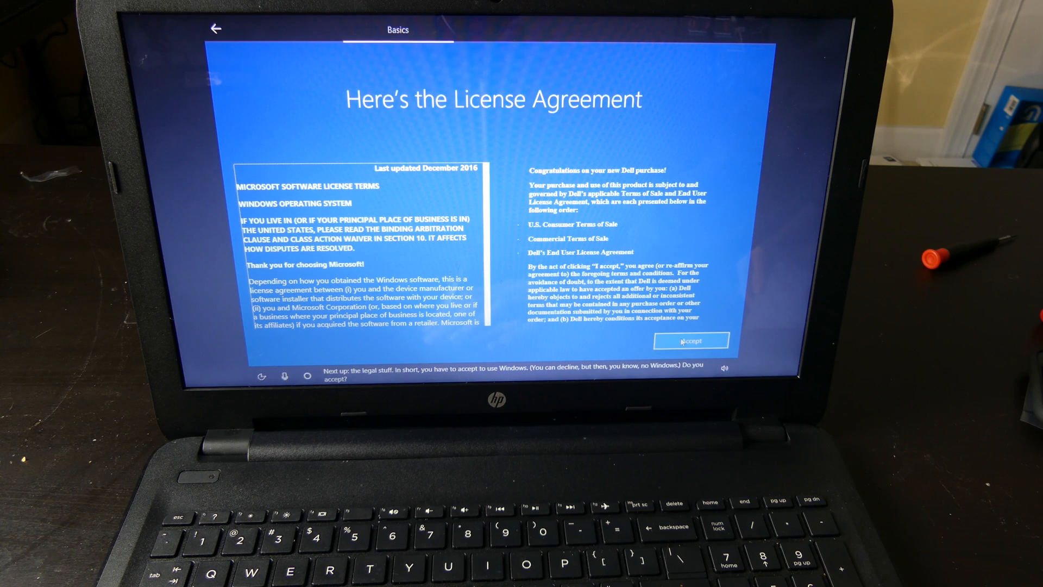
# Accept the license agreement and connect to the secured guest Wi-Fi network.
pyautogui.click(692, 341)
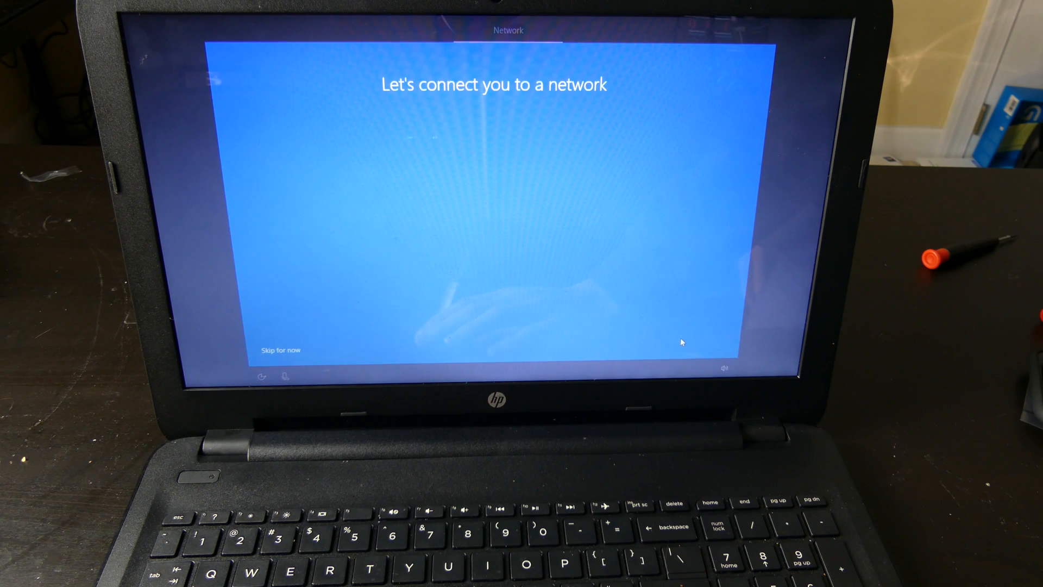
pyautogui.click(453, 190)
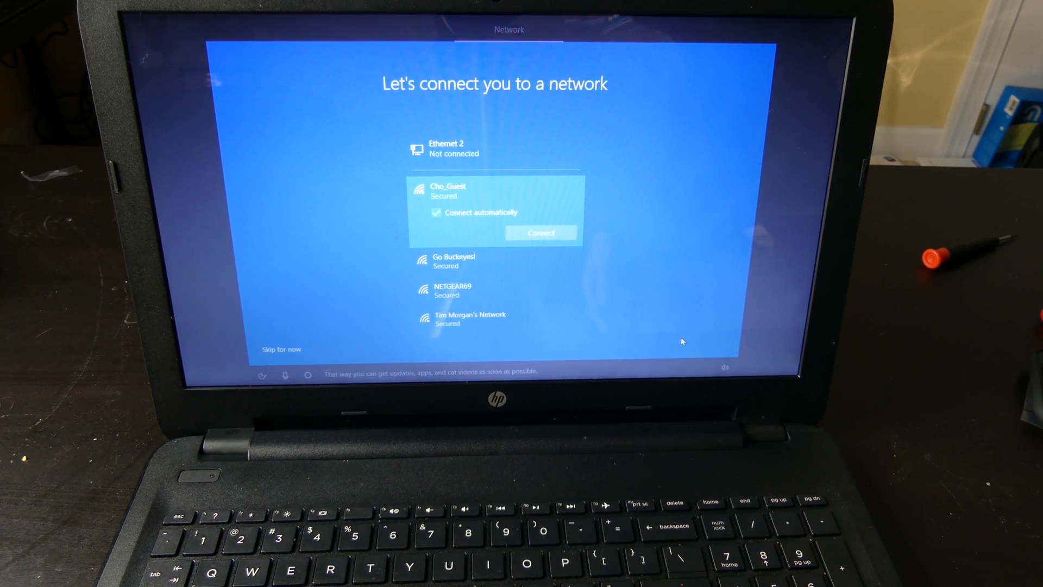
pyautogui.click(541, 233)
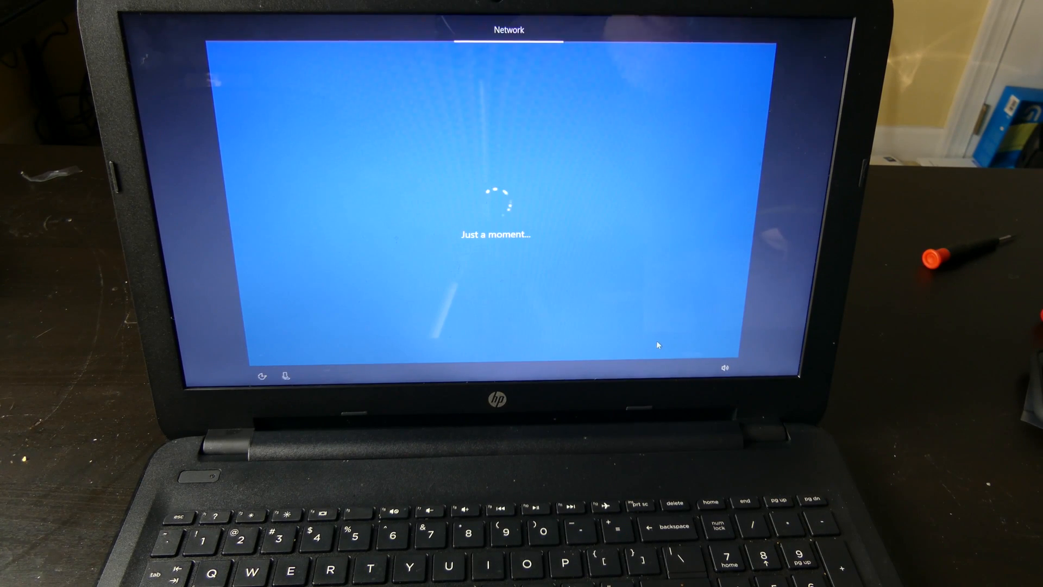